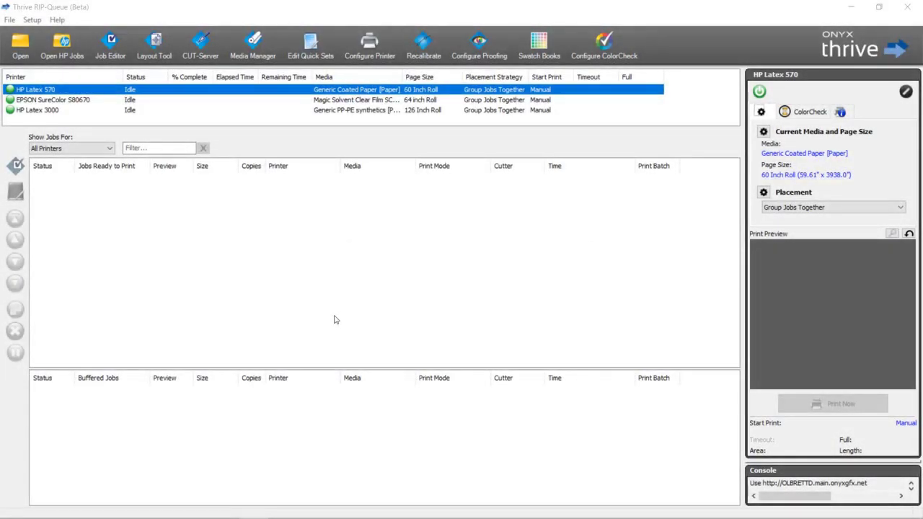
{"action": "mouse_move", "coordinate": [333, 310]}
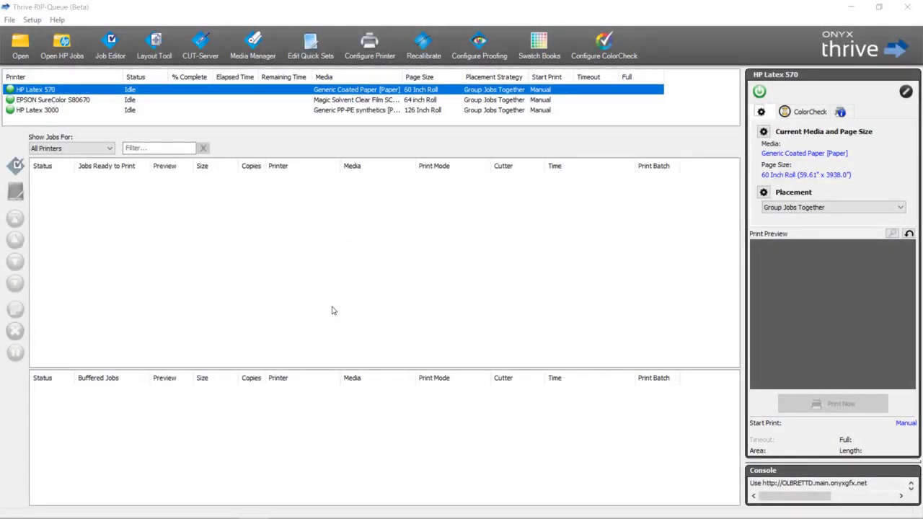
{"action": "mouse_move", "coordinate": [375, 306]}
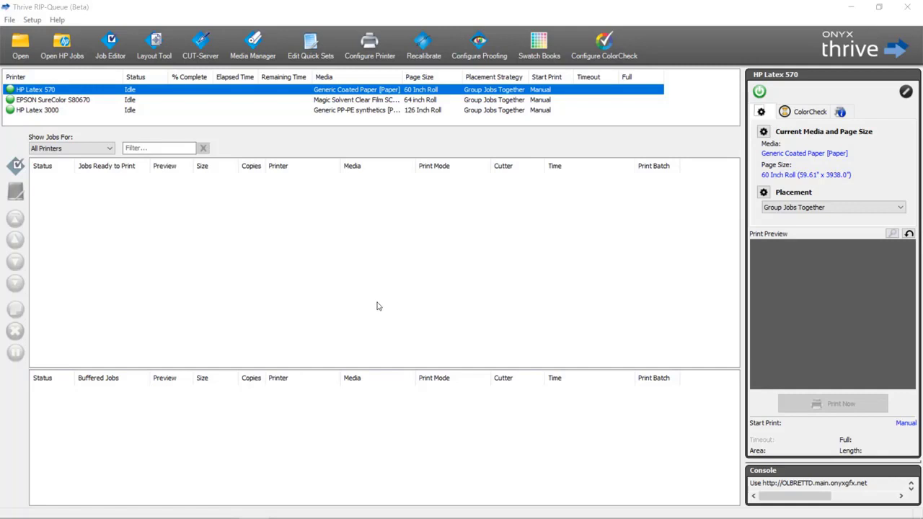
{"action": "mouse_move", "coordinate": [364, 299]}
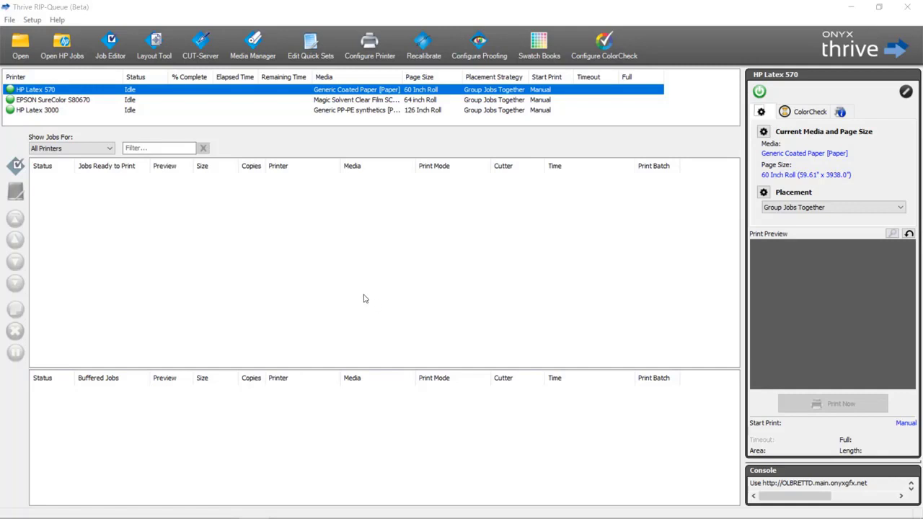
{"action": "mouse_move", "coordinate": [352, 297]}
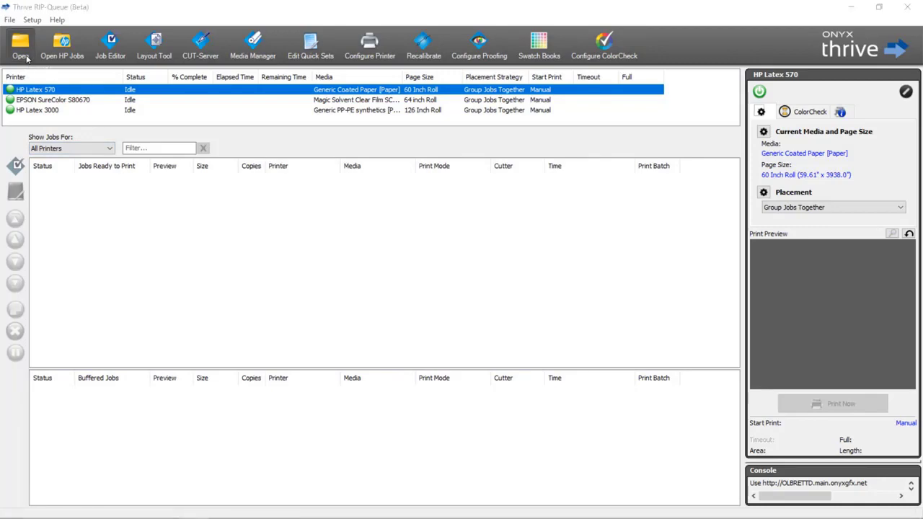
Open the Onyx_Quality_Test sample job into the HP Latex 570 queue for ripping
{"action": "left_click", "coordinate": [21, 43]}
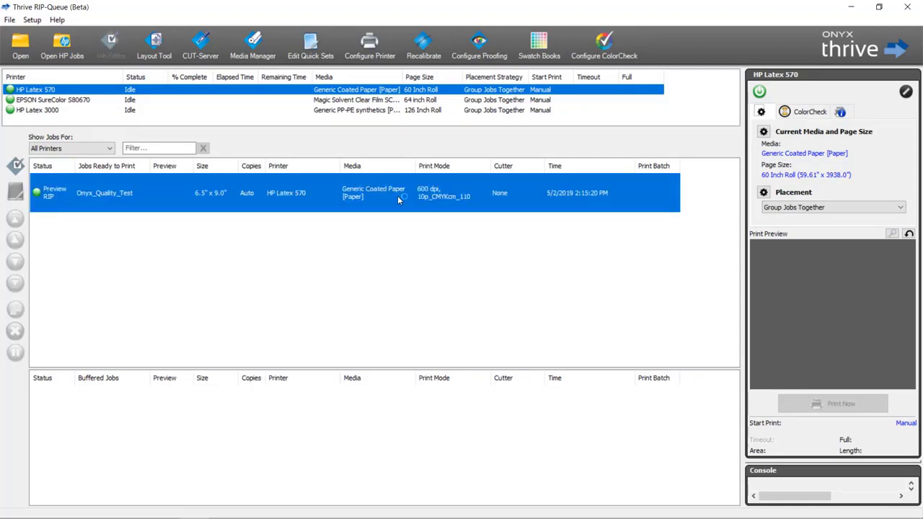
{"action": "mouse_move", "coordinate": [395, 189]}
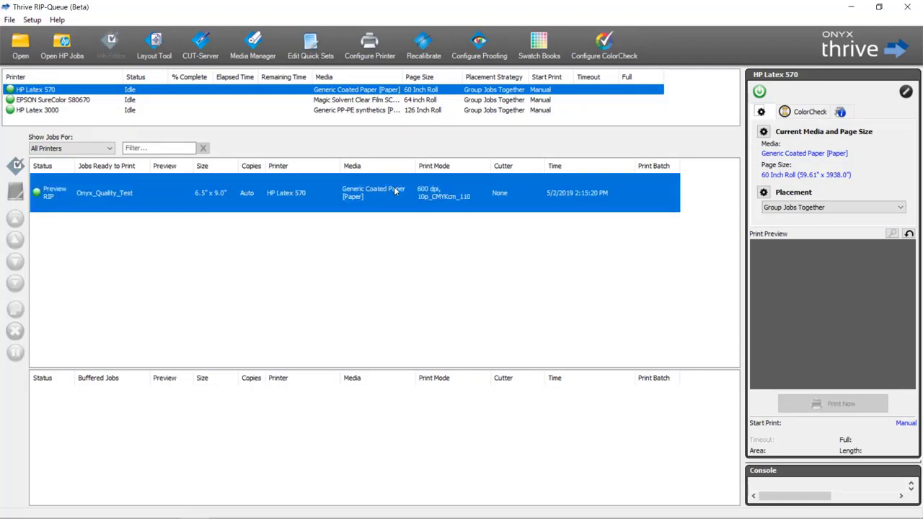